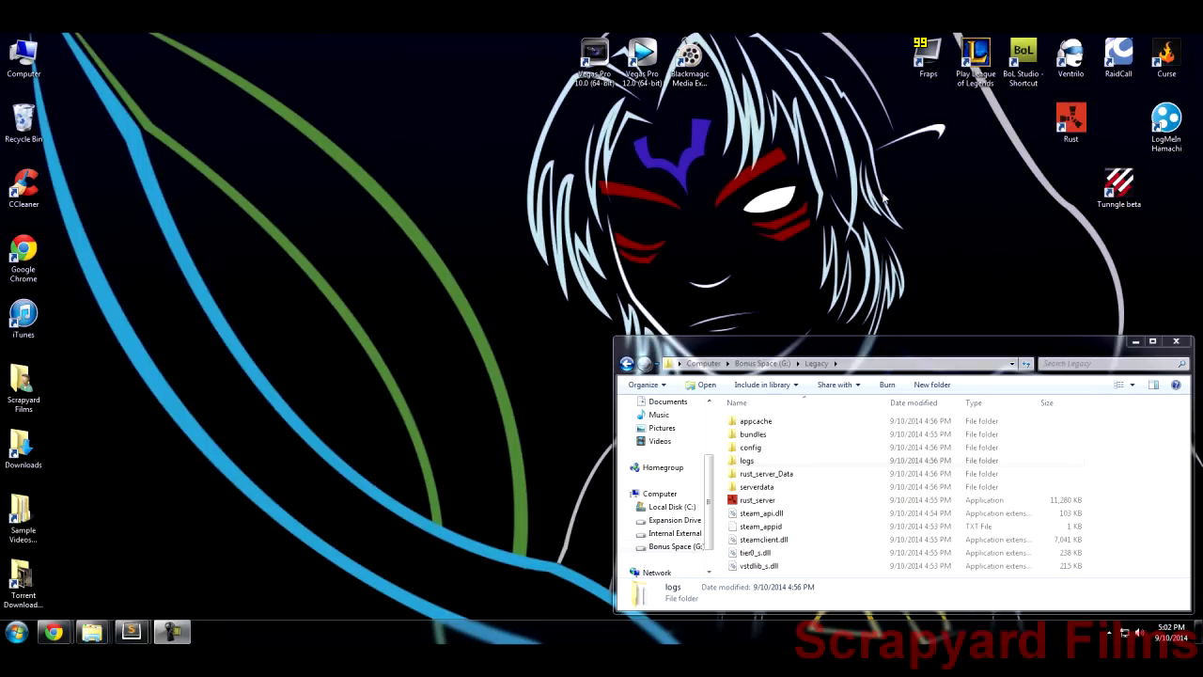
mouse_move(743, 215)
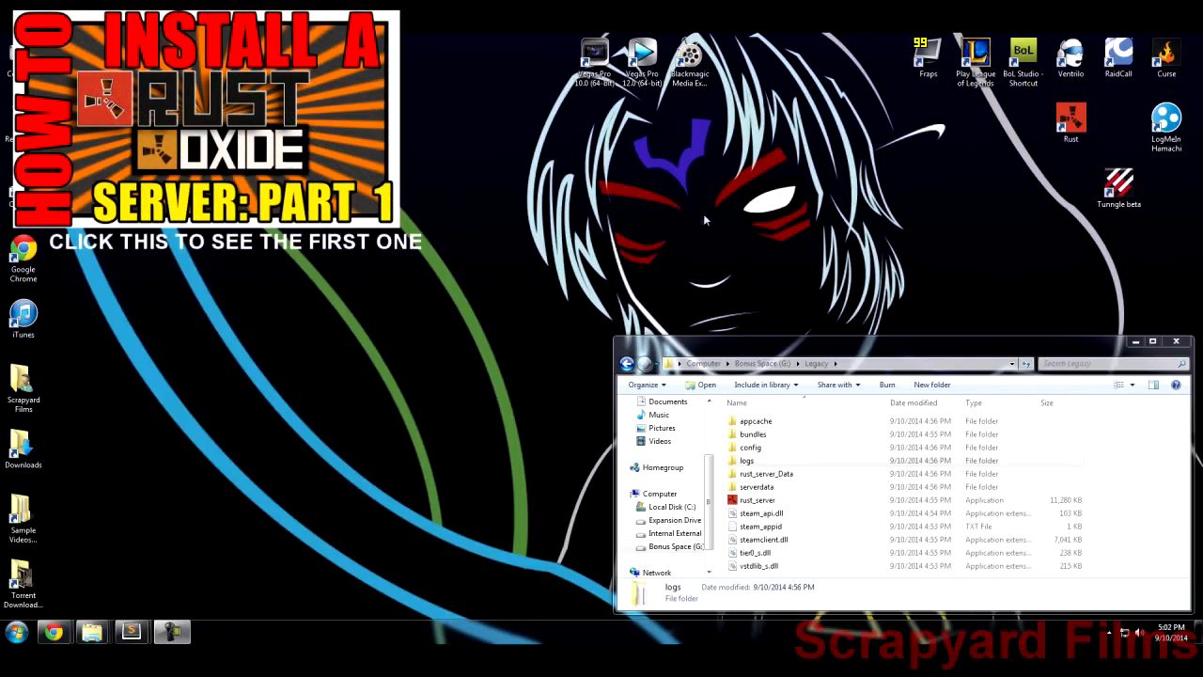
mouse_move(724, 228)
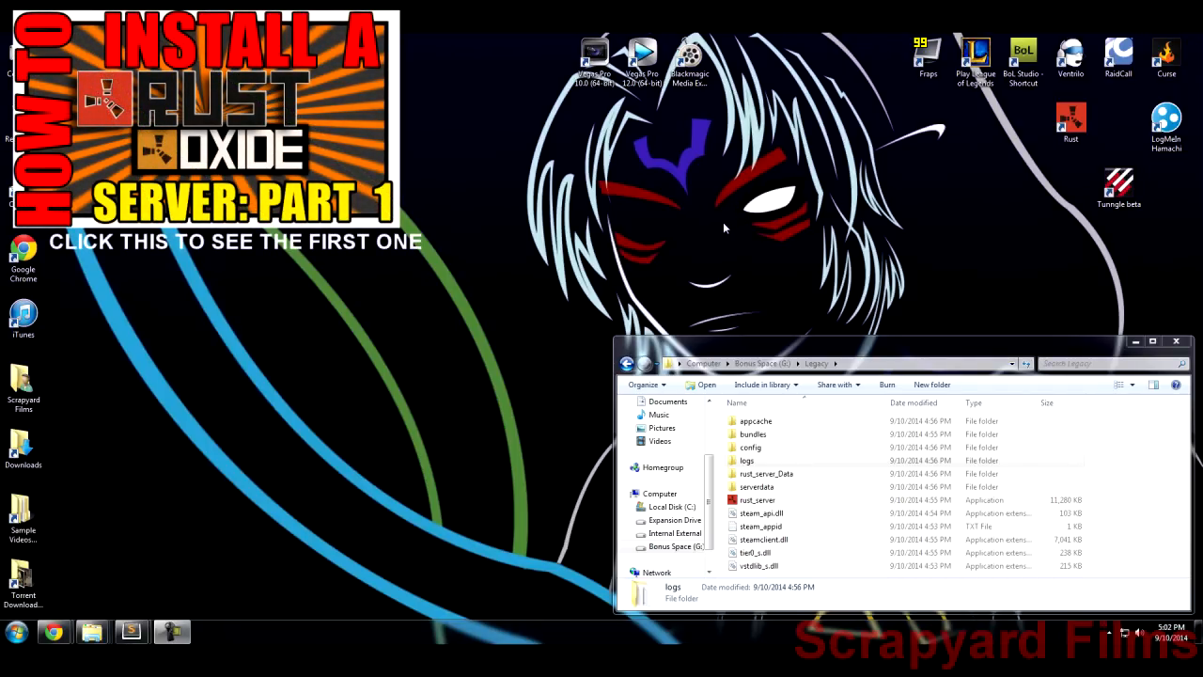
mouse_move(696, 233)
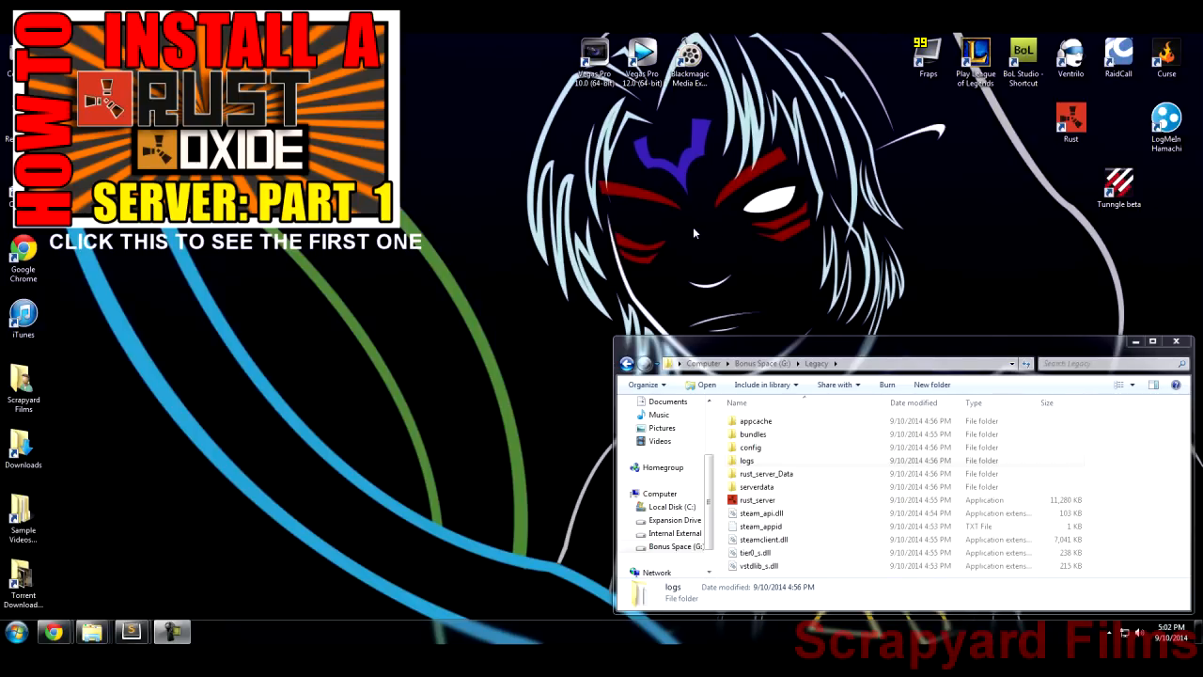
mouse_move(691, 238)
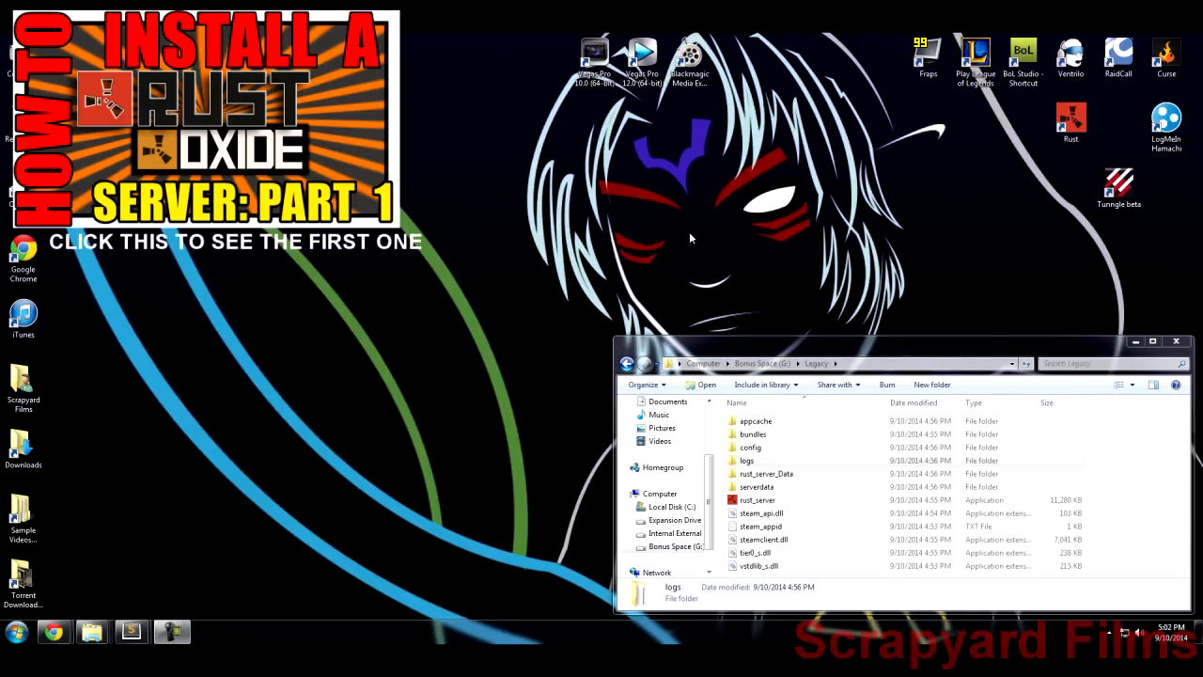
mouse_move(785, 231)
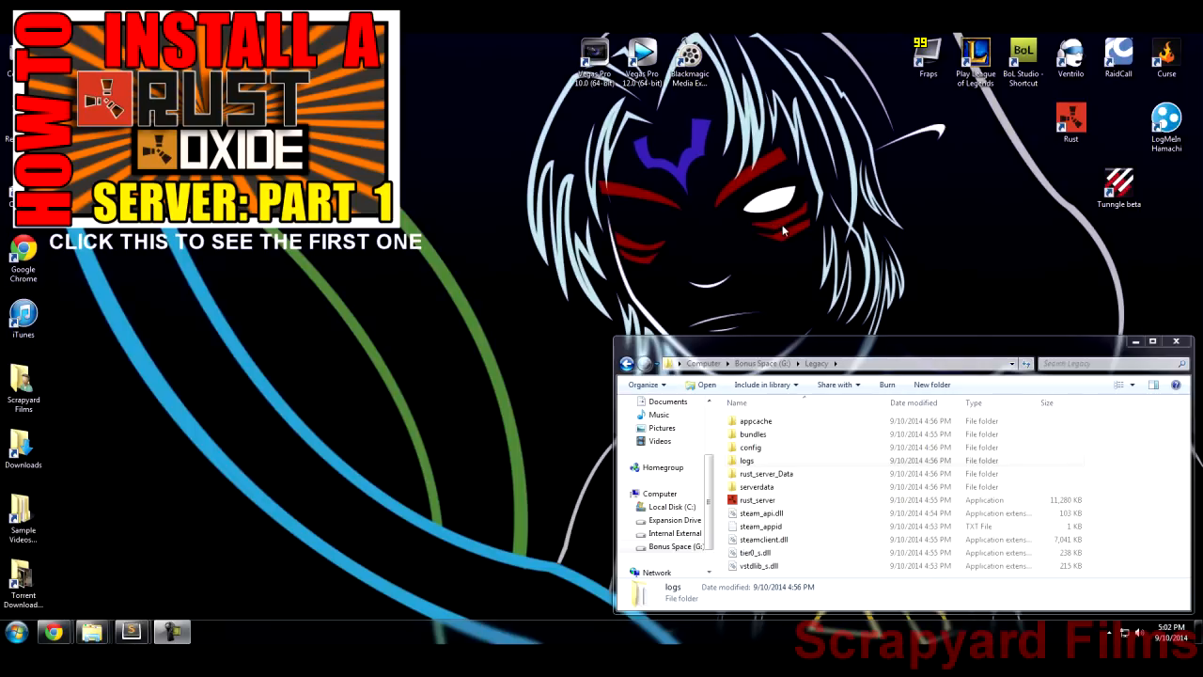
mouse_move(781, 232)
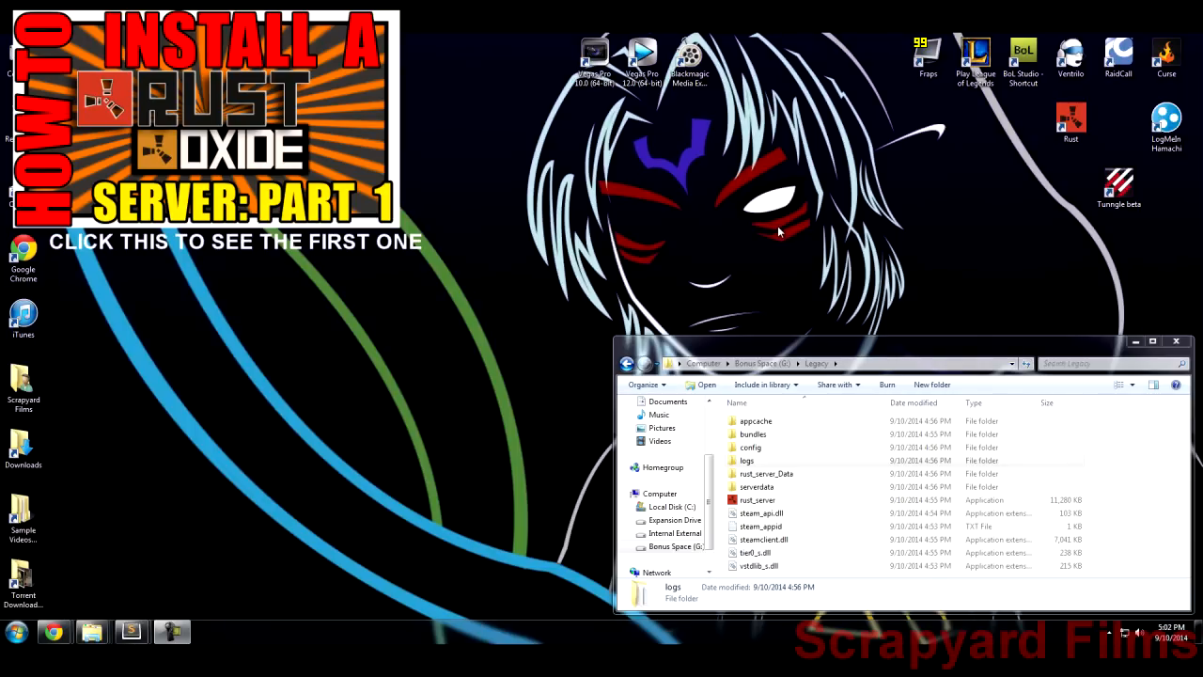
mouse_move(760, 236)
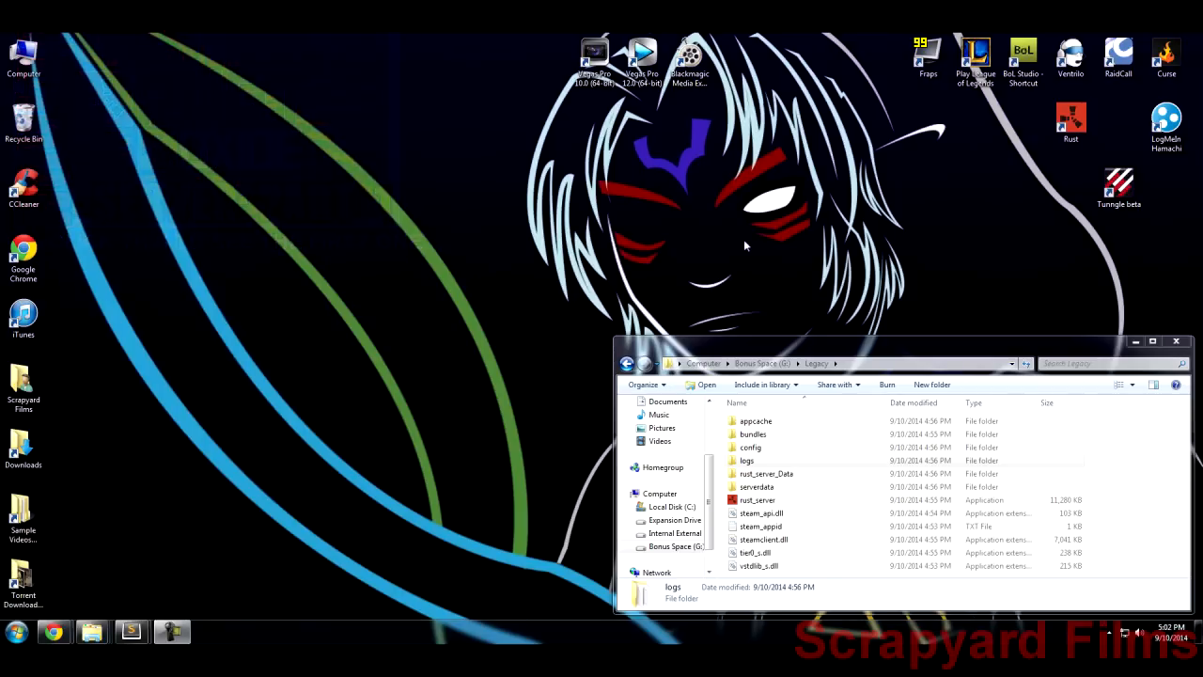
mouse_move(741, 238)
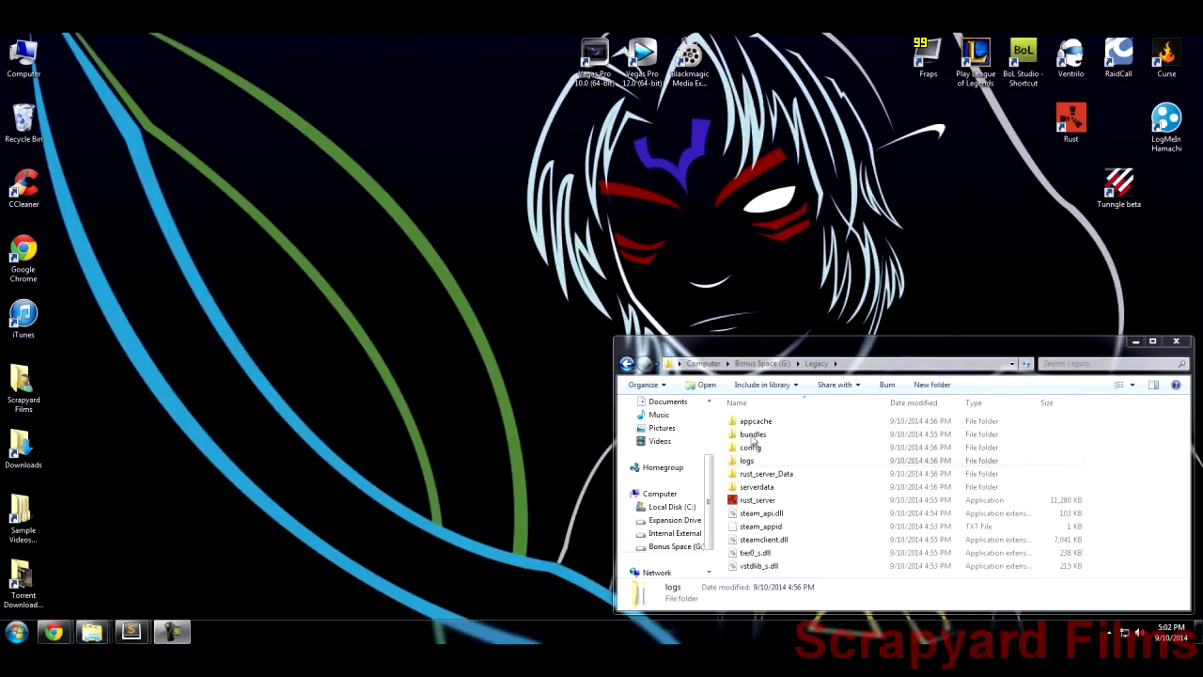
- Launch rust_server.exe and start the dedicated server with its default configuration
left_click(754, 434)
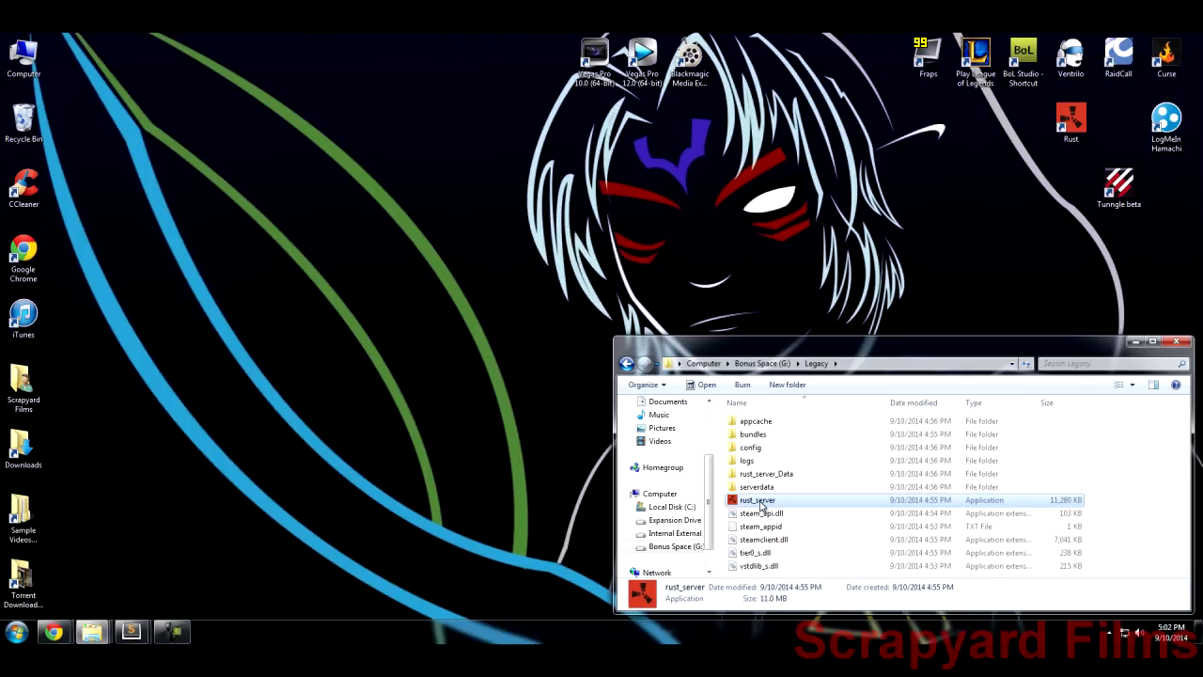
double_click(757, 499)
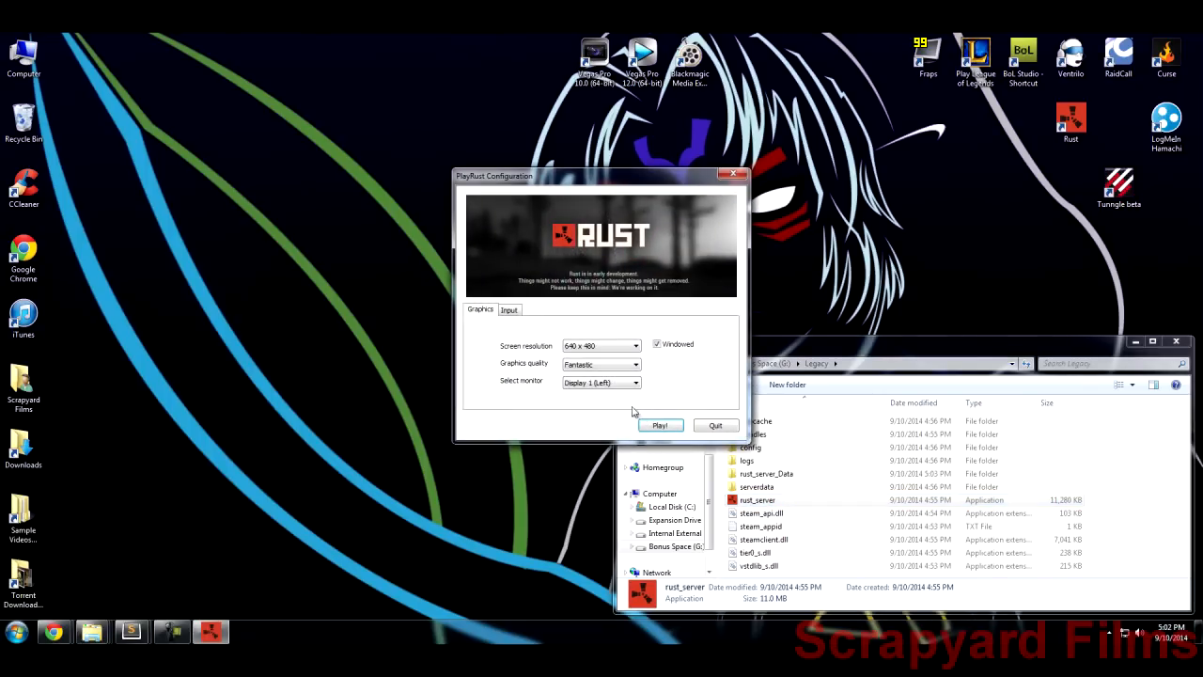
left_click(659, 425)
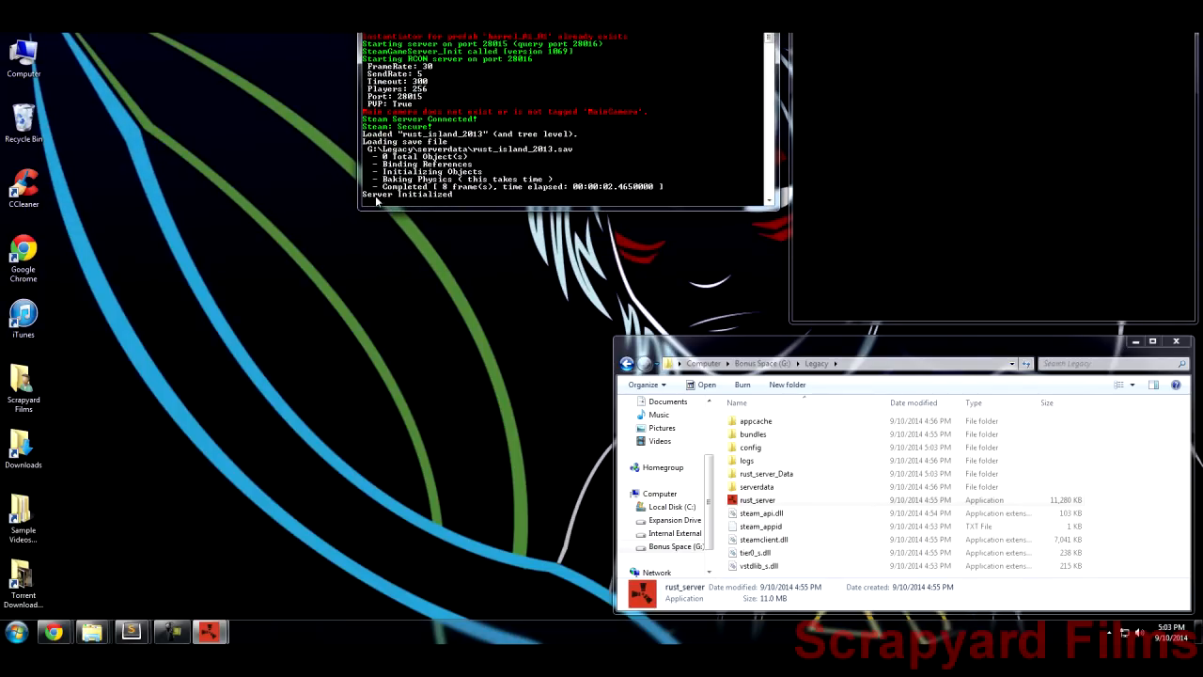
mouse_move(409, 136)
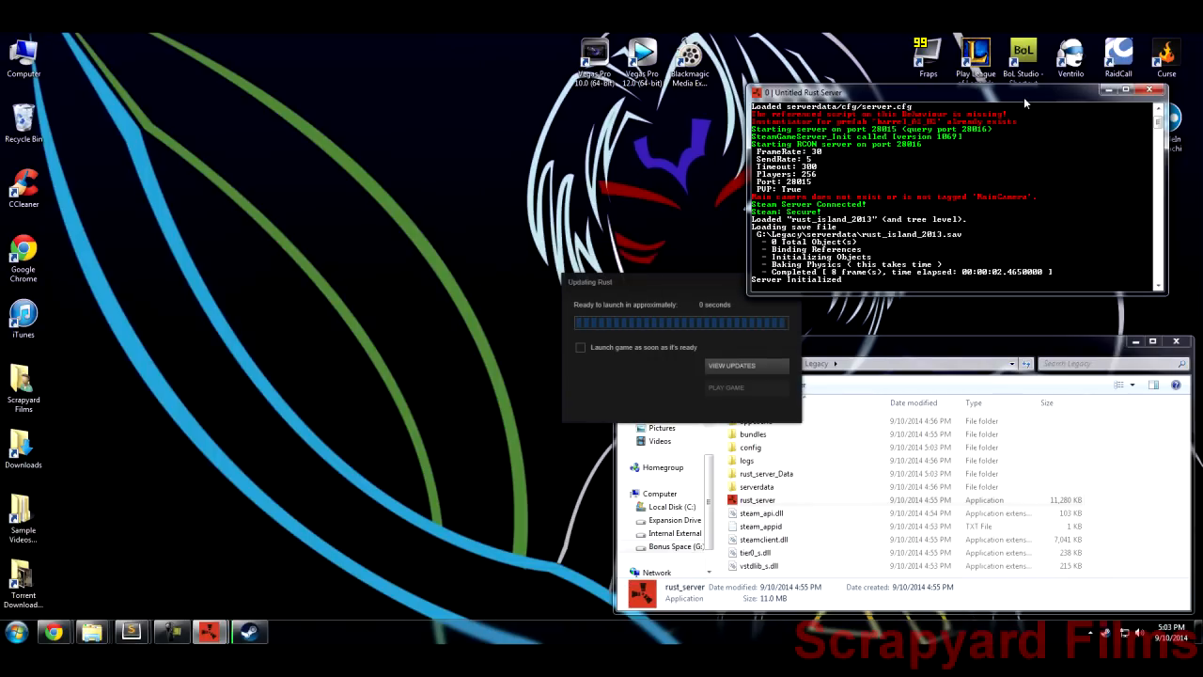
mouse_move(931, 166)
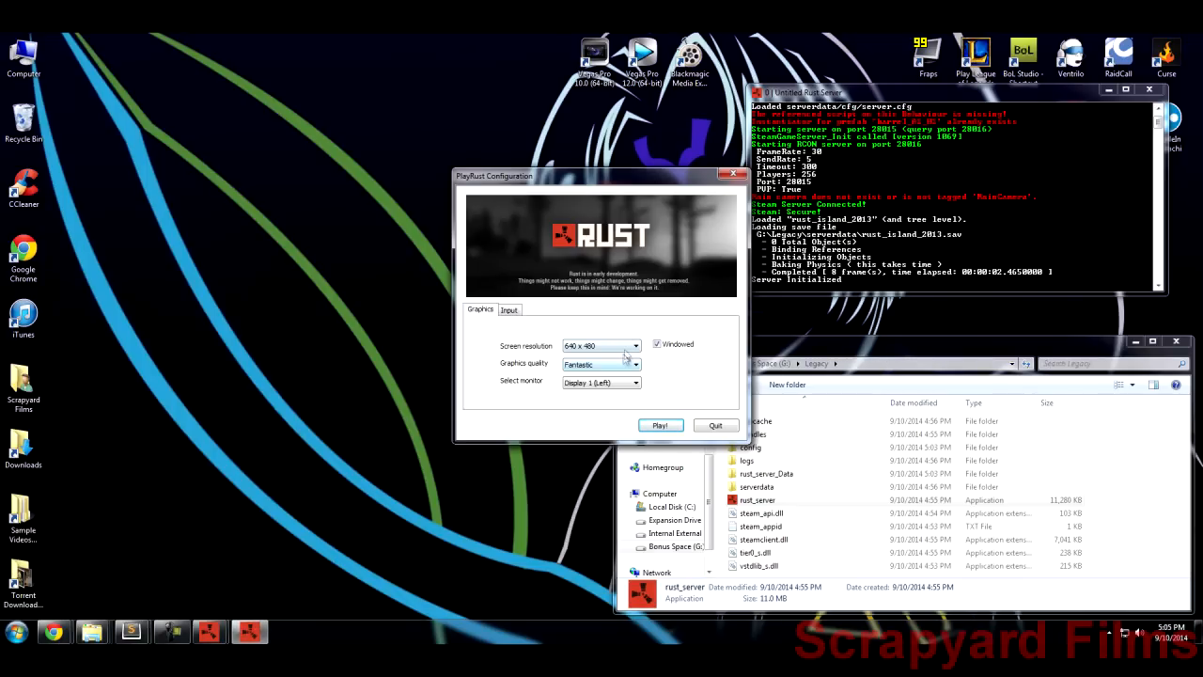
mouse_move(743, 381)
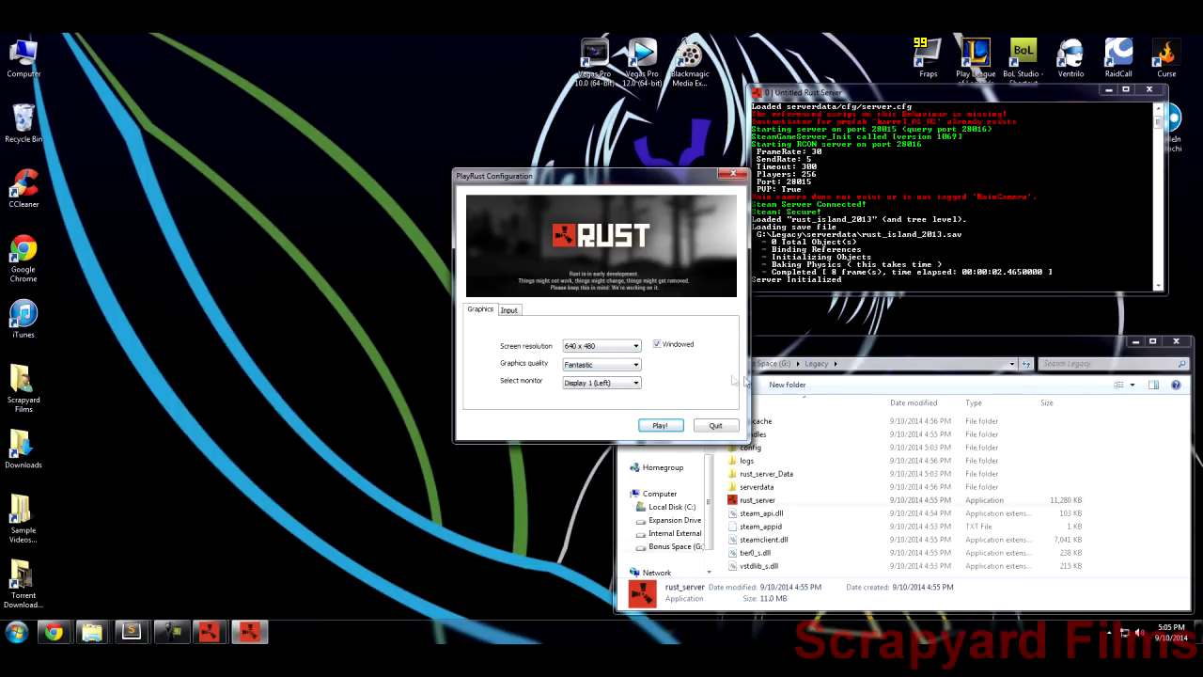
- Confirm the PlayRust configuration dialog to start the game client
left_click(659, 425)
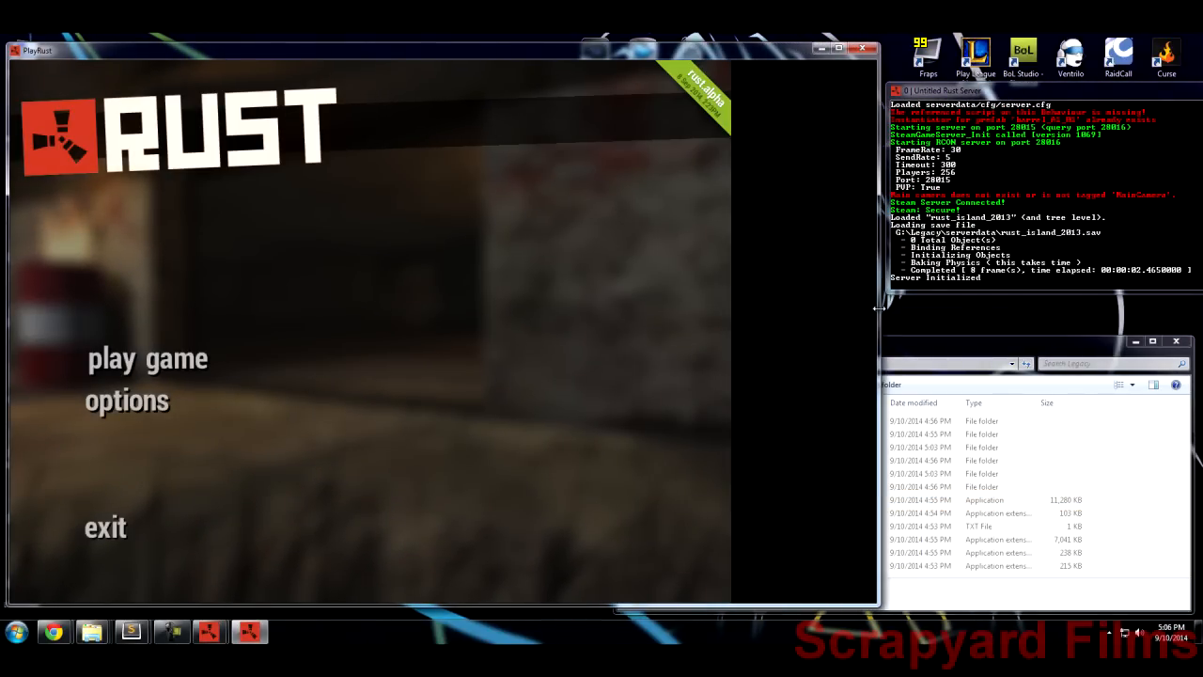
left_click(147, 358)
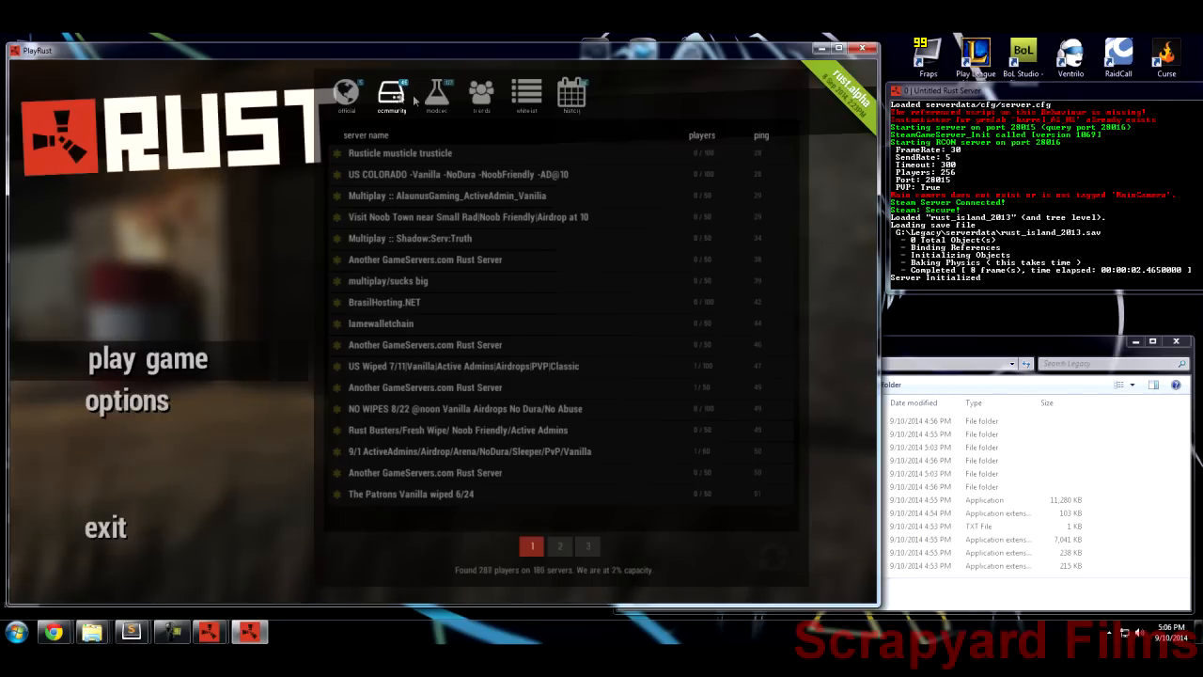
left_click(436, 94)
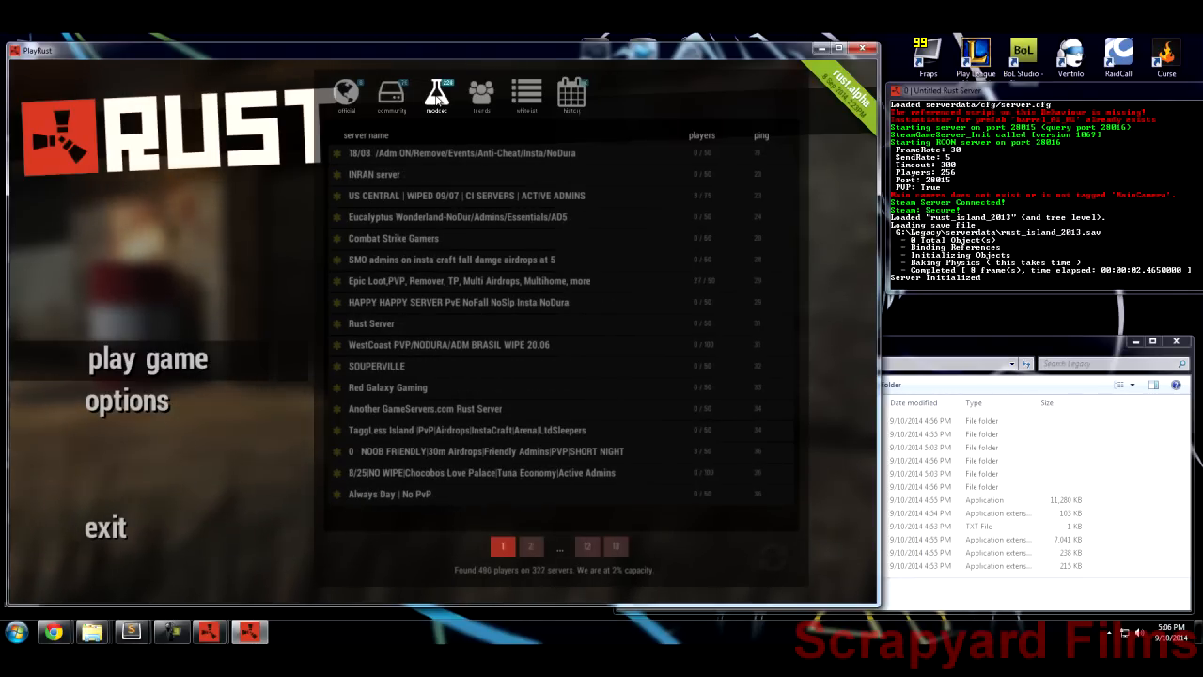
left_click(391, 94)
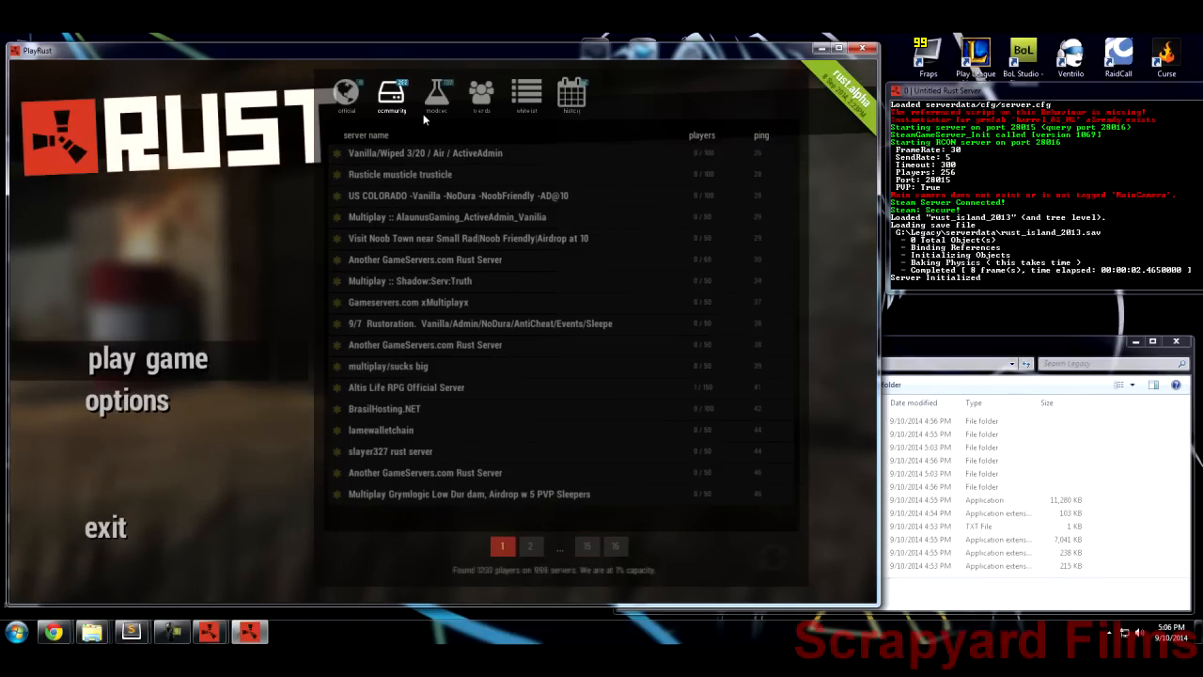
left_click(437, 97)
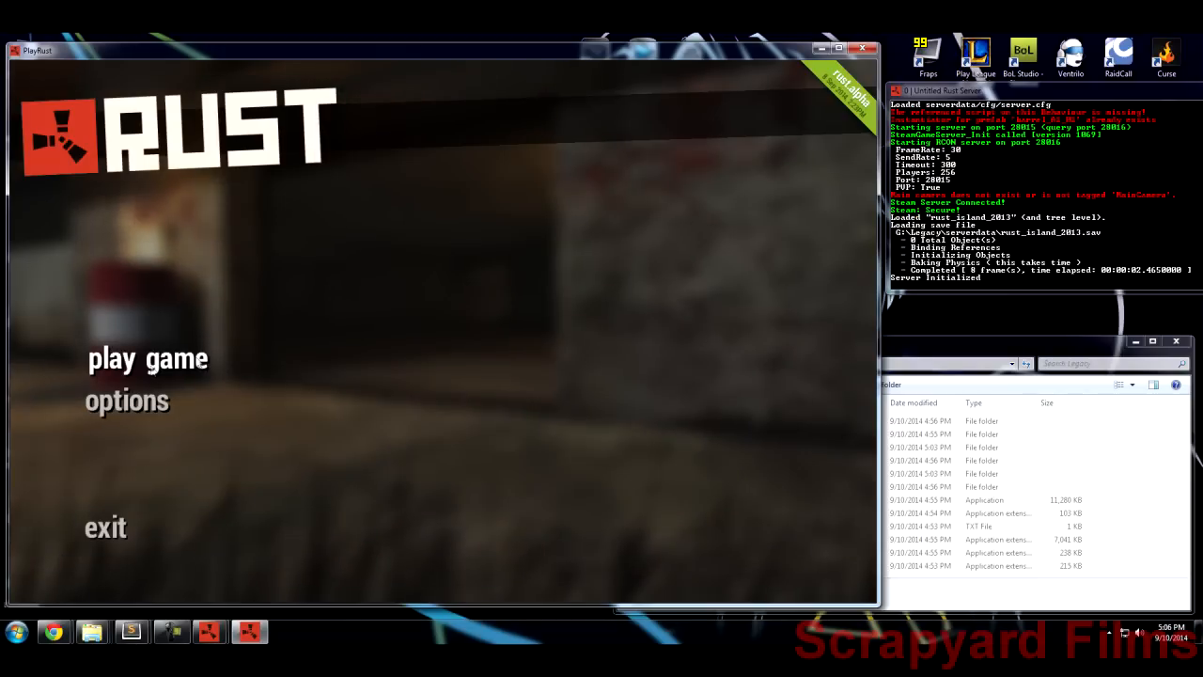
mouse_move(153, 530)
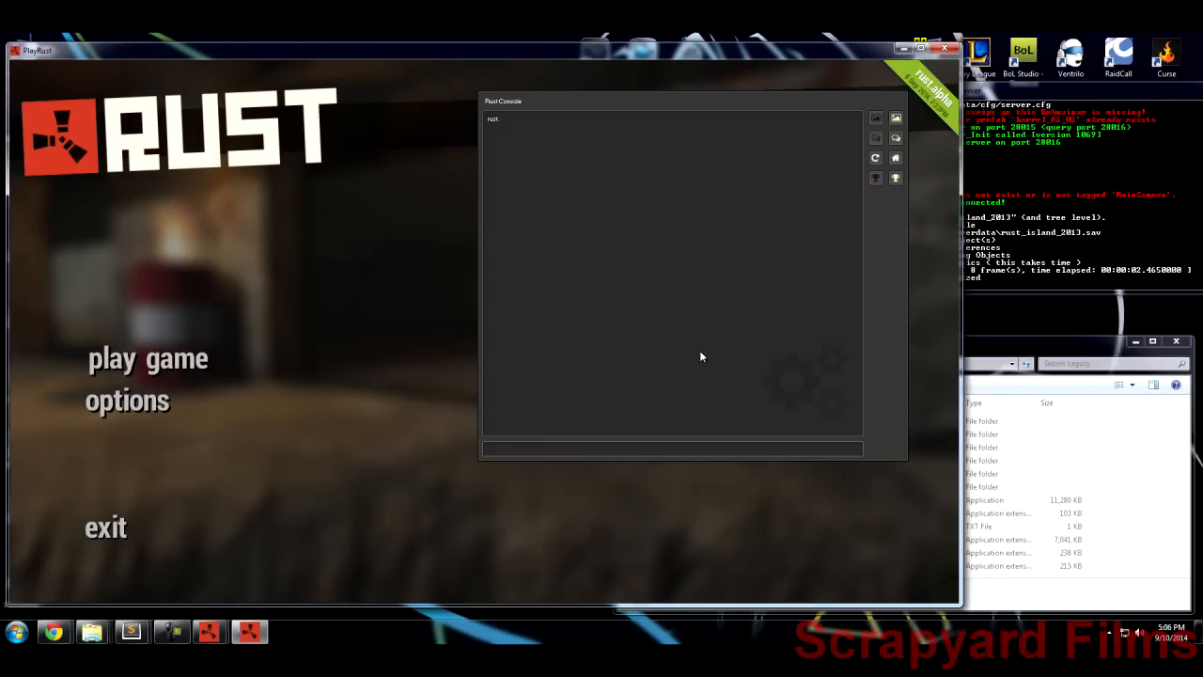
- Focus the Rust console's command input field
left_click(14, 631)
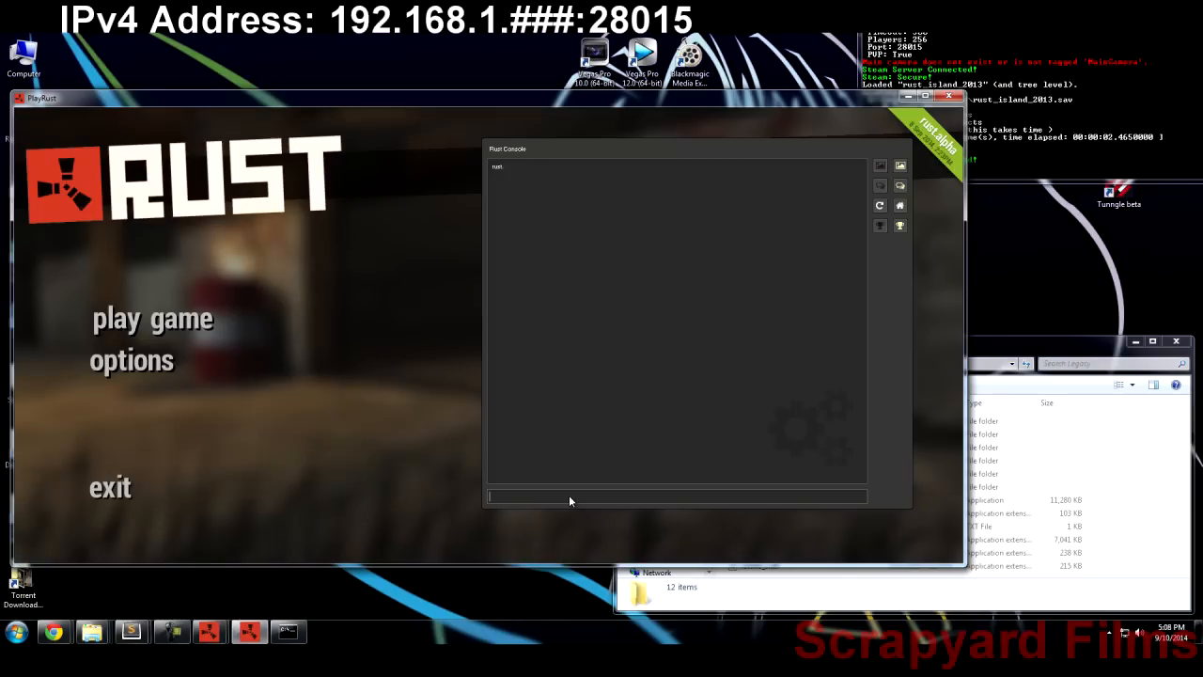
- Type net.connect with the local IP address and port :28015 into the console
type("net")
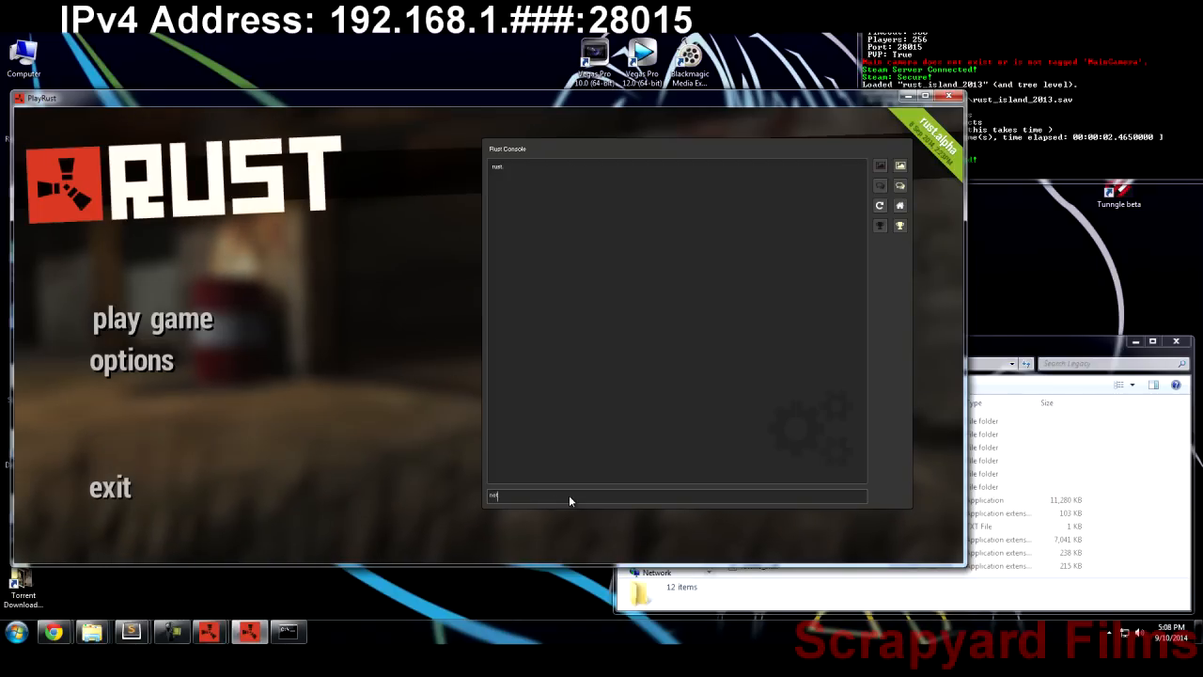
type("net.connect")
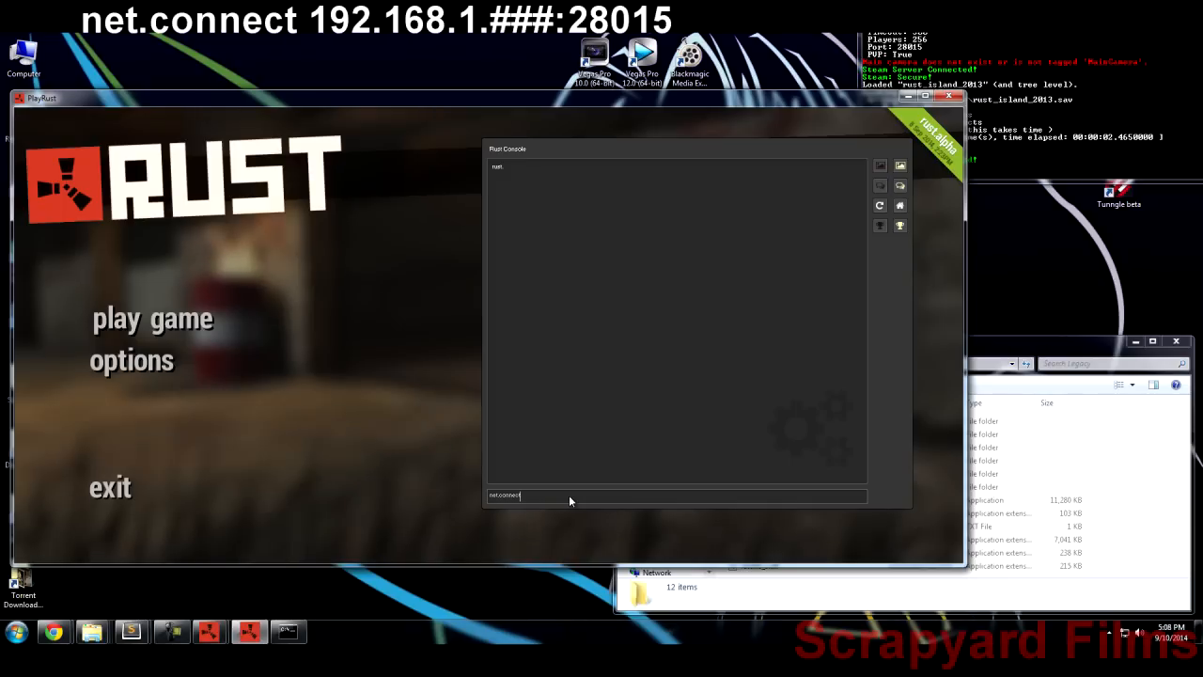
type("192.168.1.135")
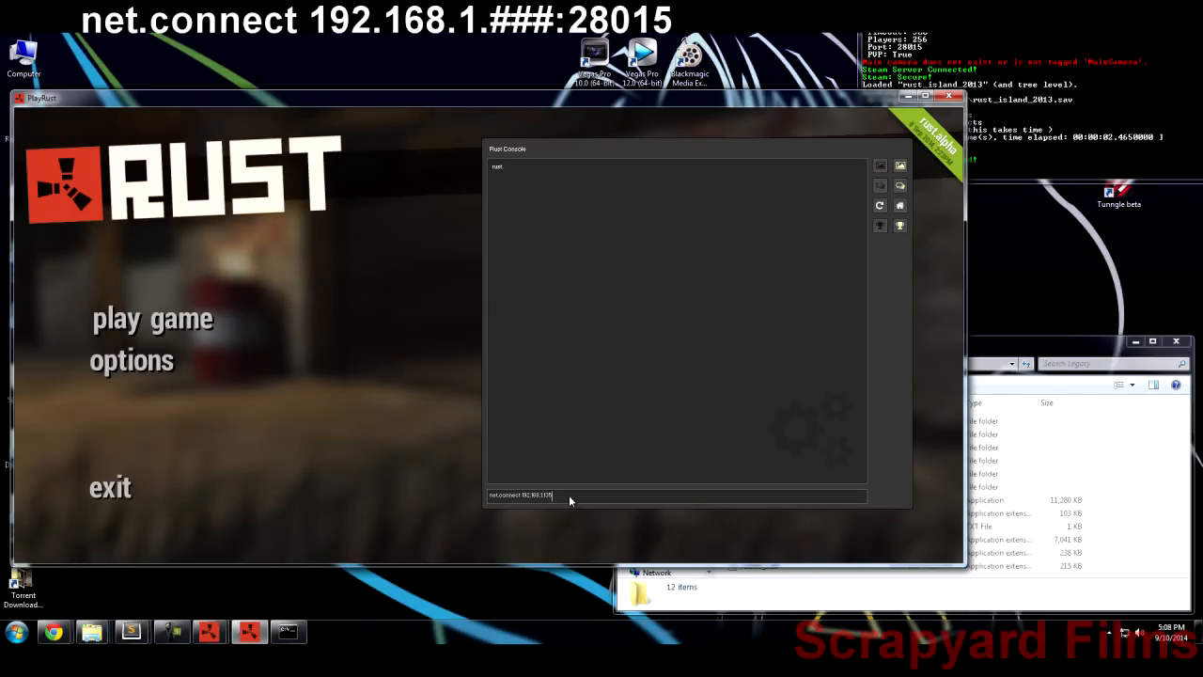
type(":28015")
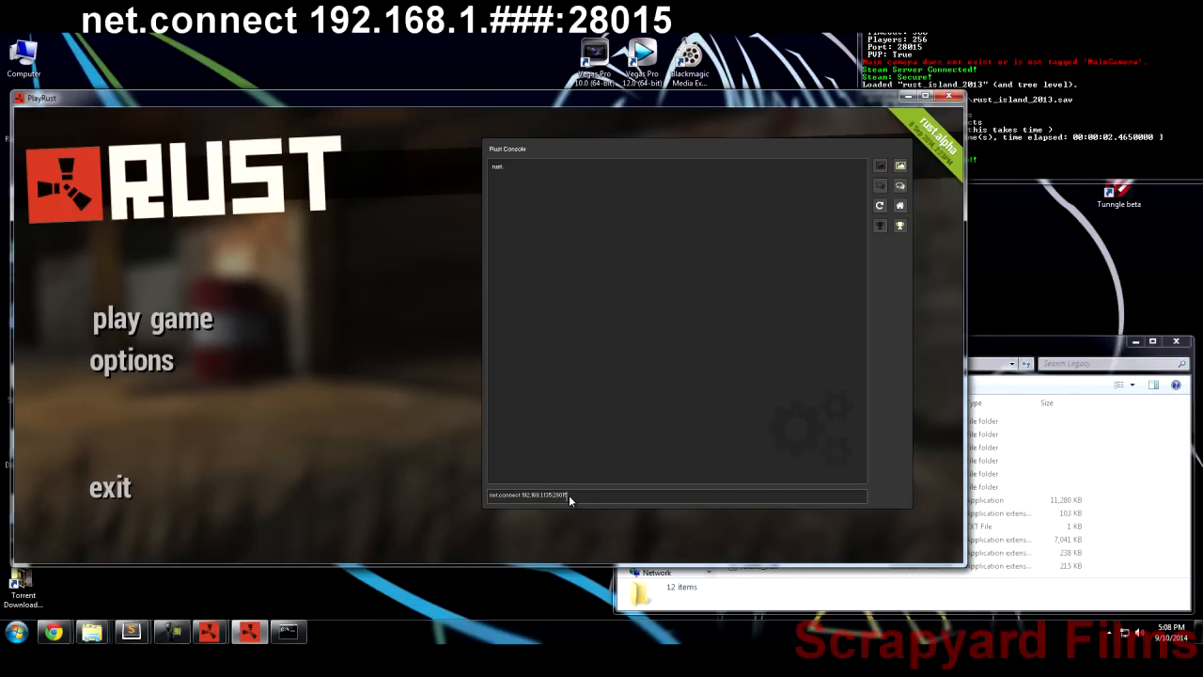